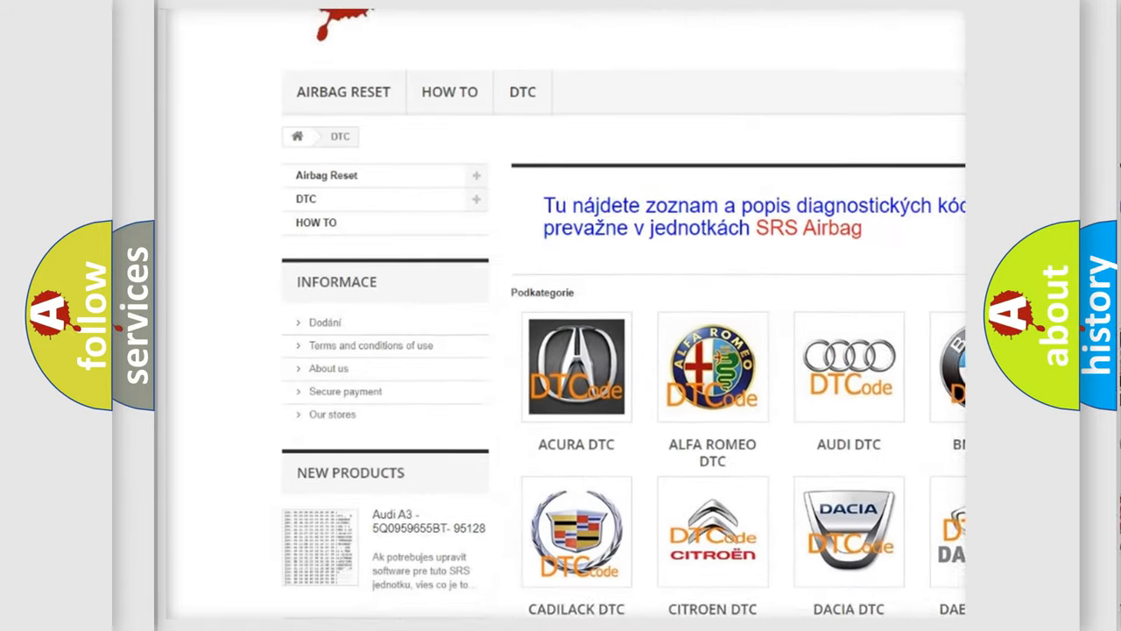
{"action": "scroll", "scroll_direction": "down", "scroll_amount": 3}
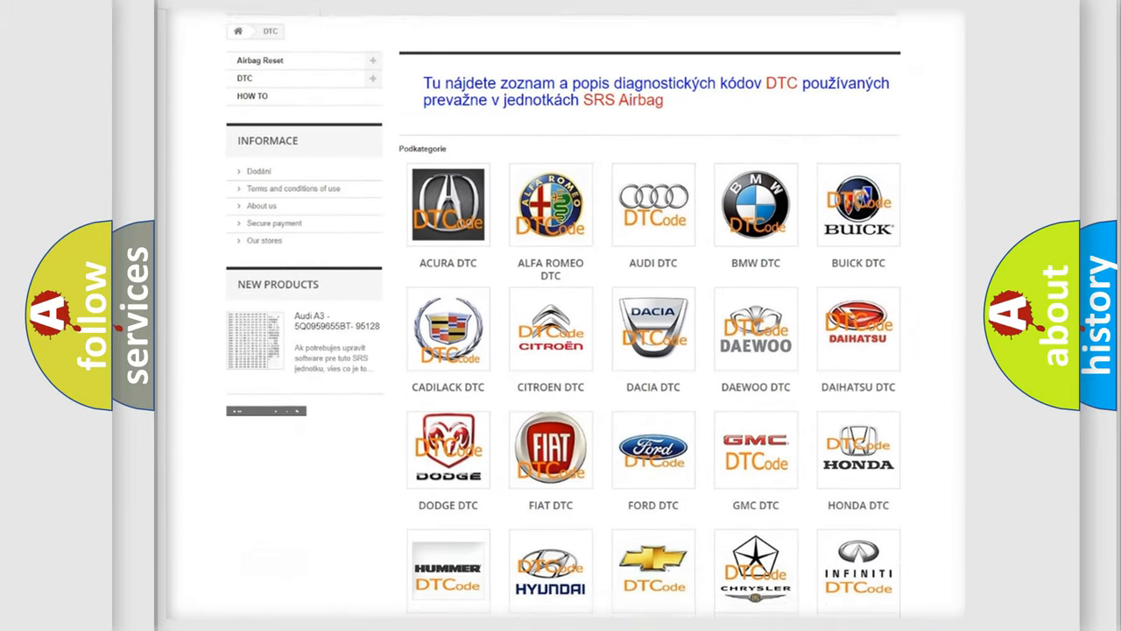
{"action": "scroll", "scroll_direction": "down", "scroll_amount": 3}
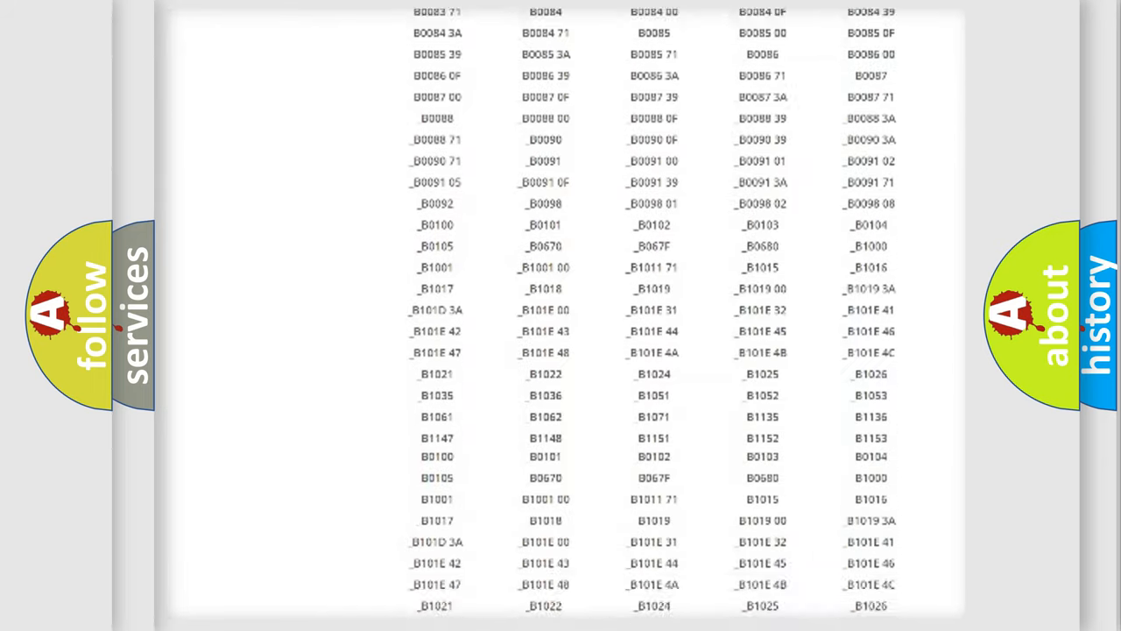
{"action": "scroll", "scroll_direction": "down", "scroll_amount": 3}
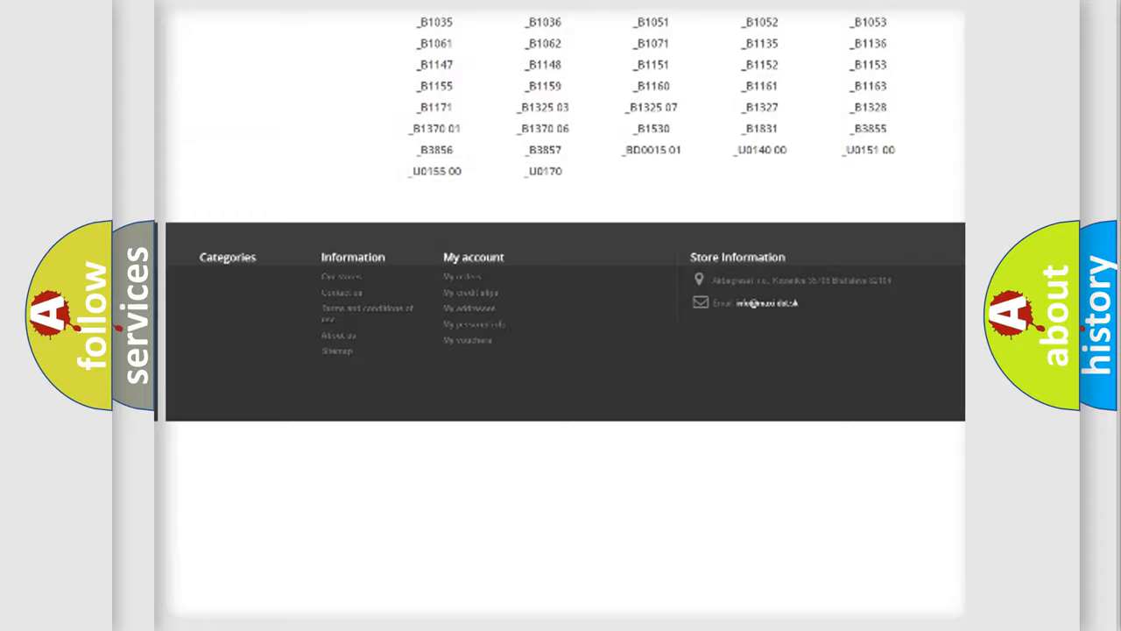
{"action": "scroll", "scroll_direction": "up", "scroll_amount": 3}
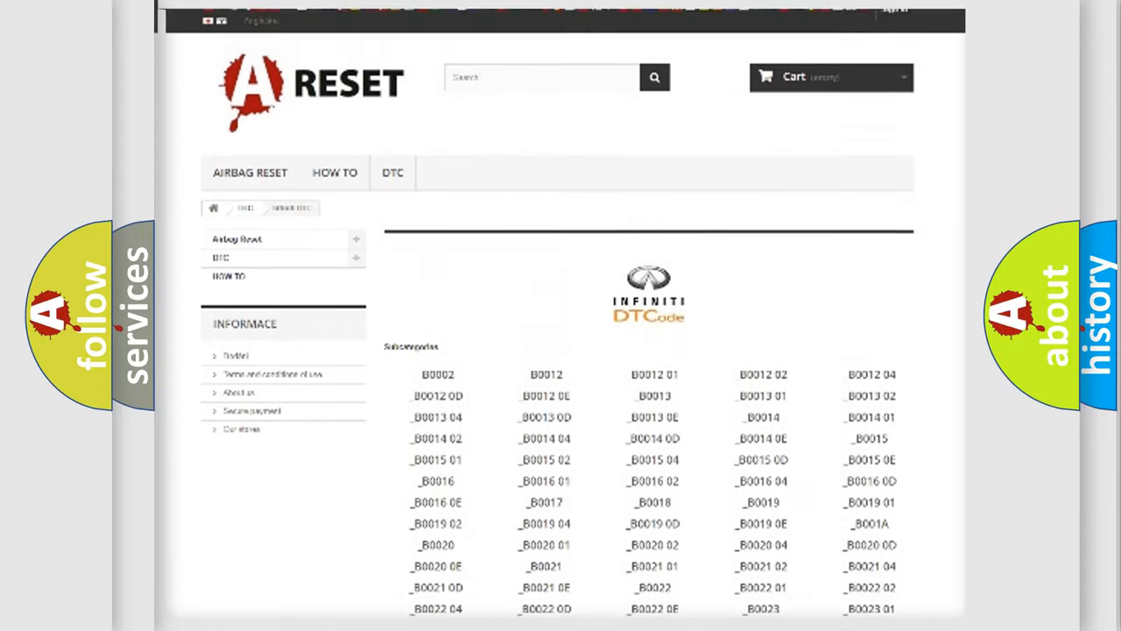